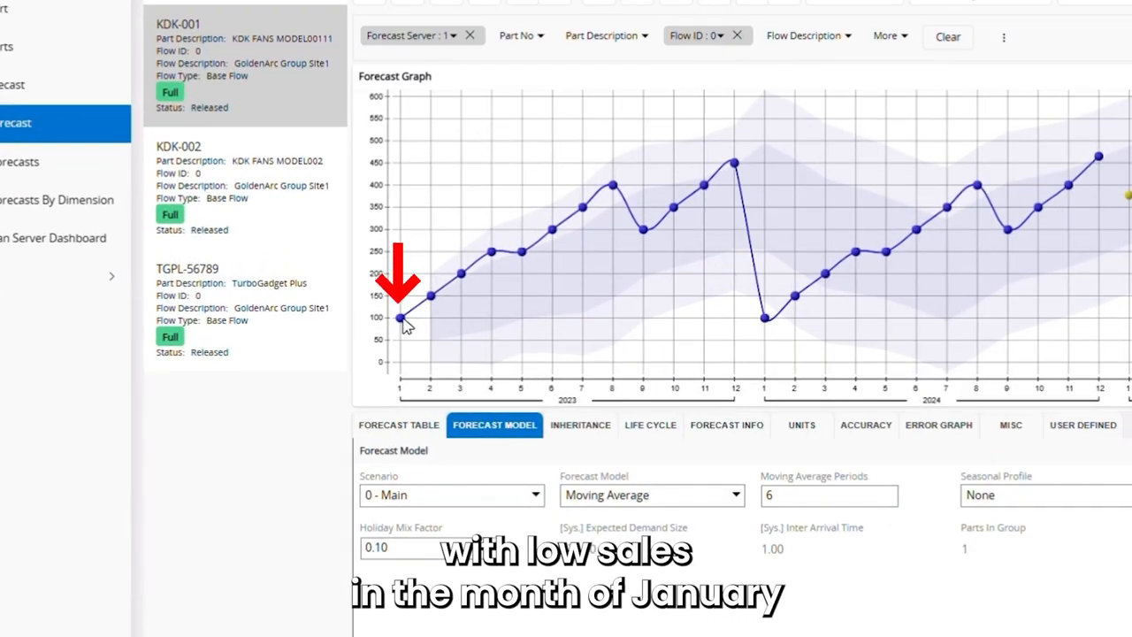
mouse_move(405, 317)
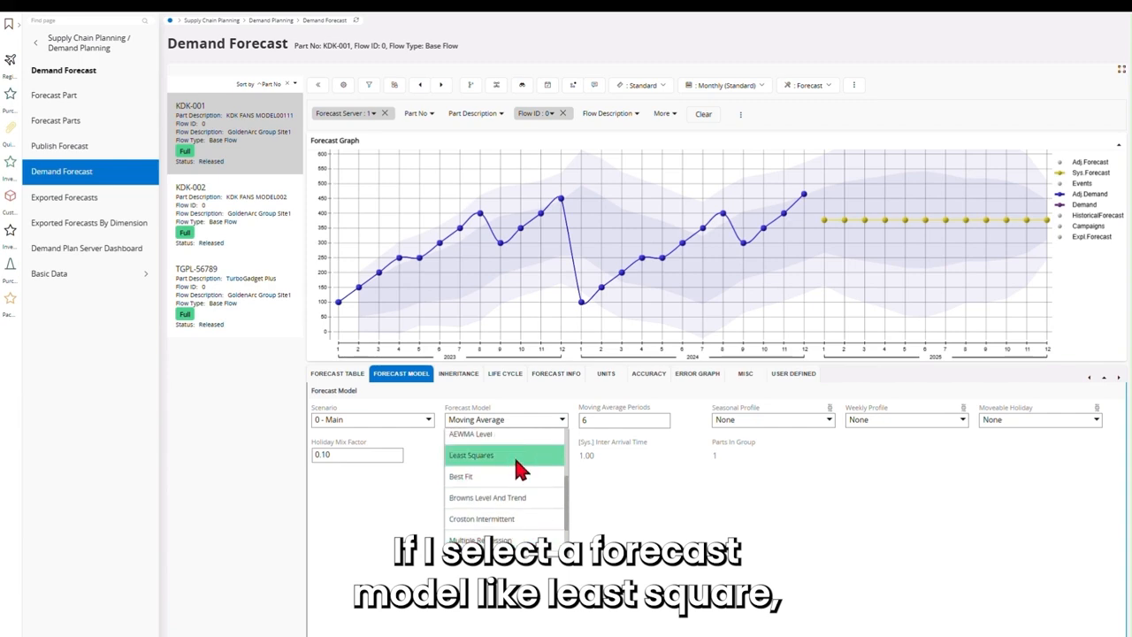
- Set KDK-001's forecast model to Least Squares
left_click(505, 455)
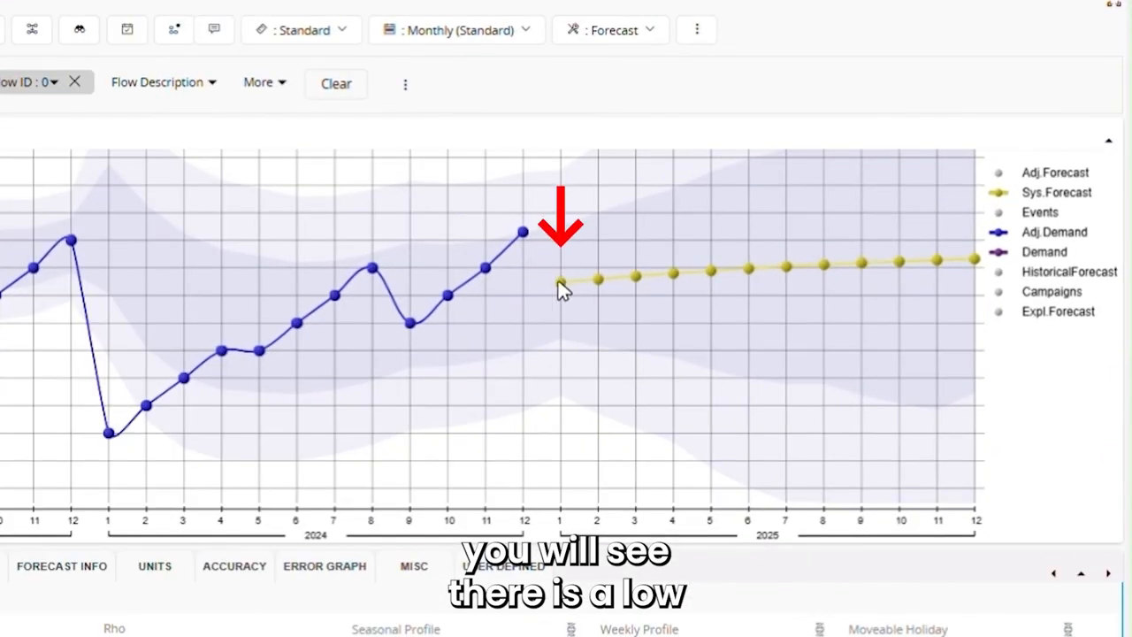
mouse_move(565, 287)
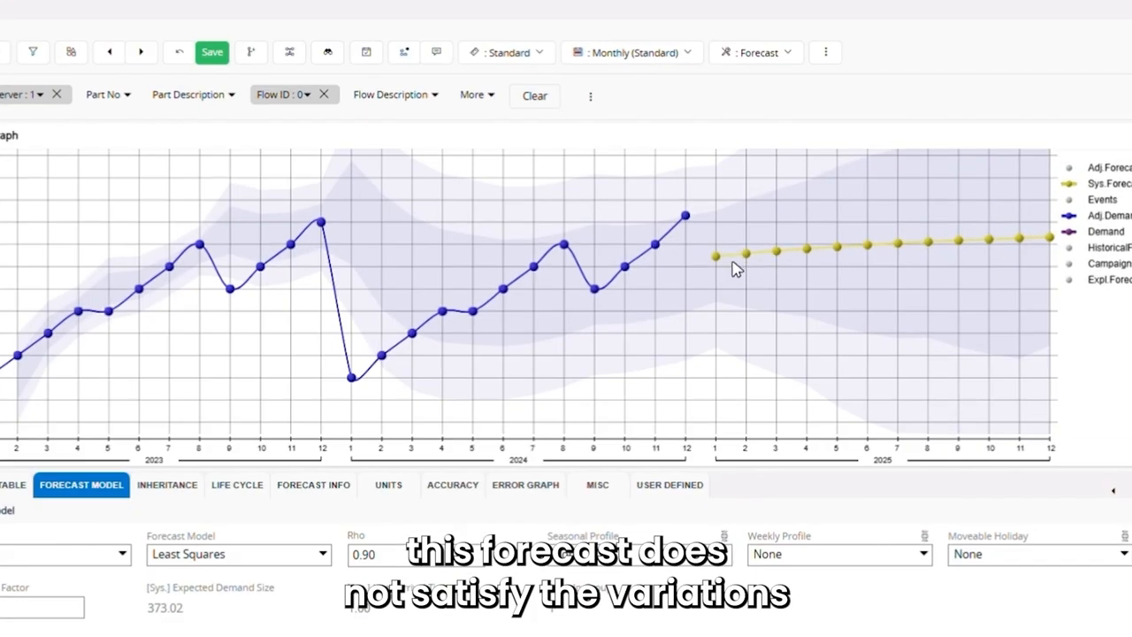
mouse_move(935, 248)
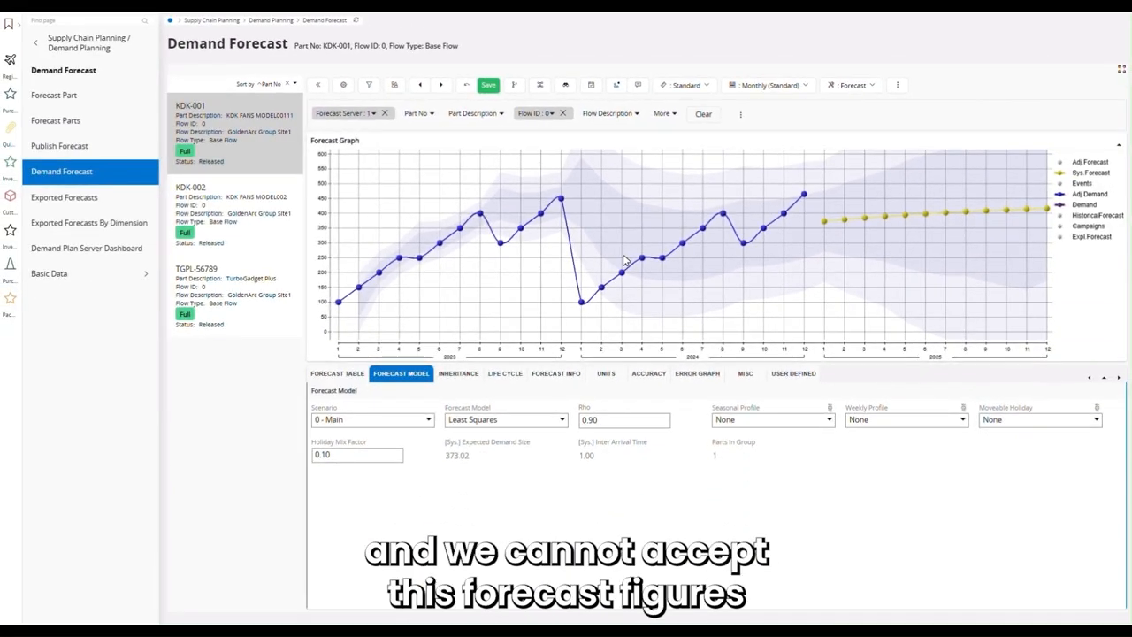
mouse_move(851, 223)
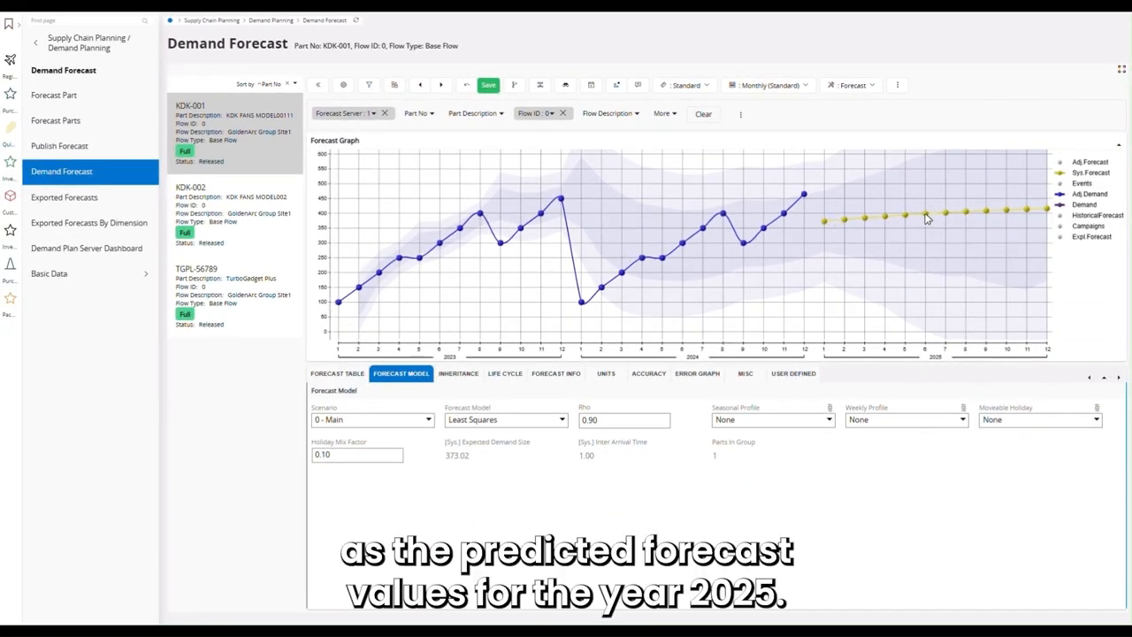
mouse_move(990, 212)
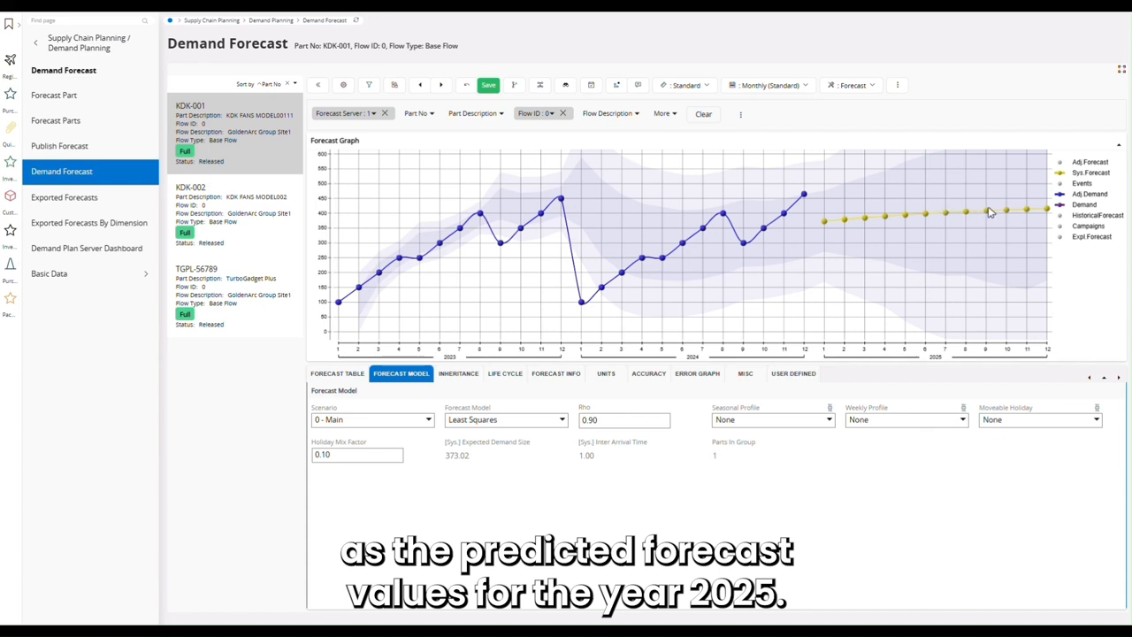
mouse_move(988, 213)
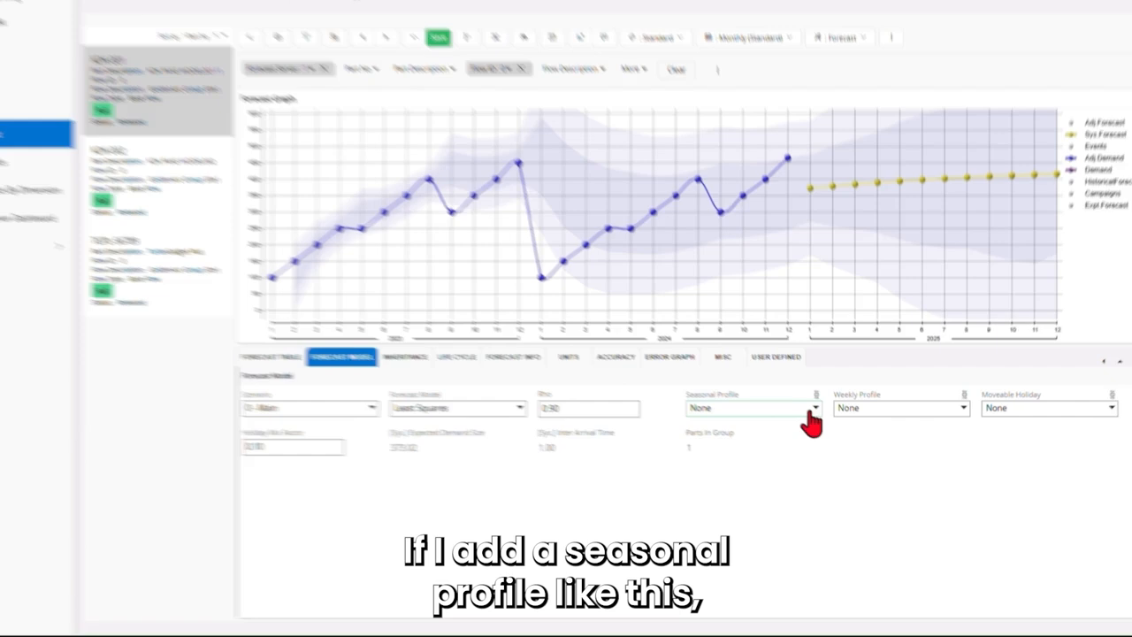
- Set the seasonal profile to Automatic for the Least Squares forecast
left_click(752, 407)
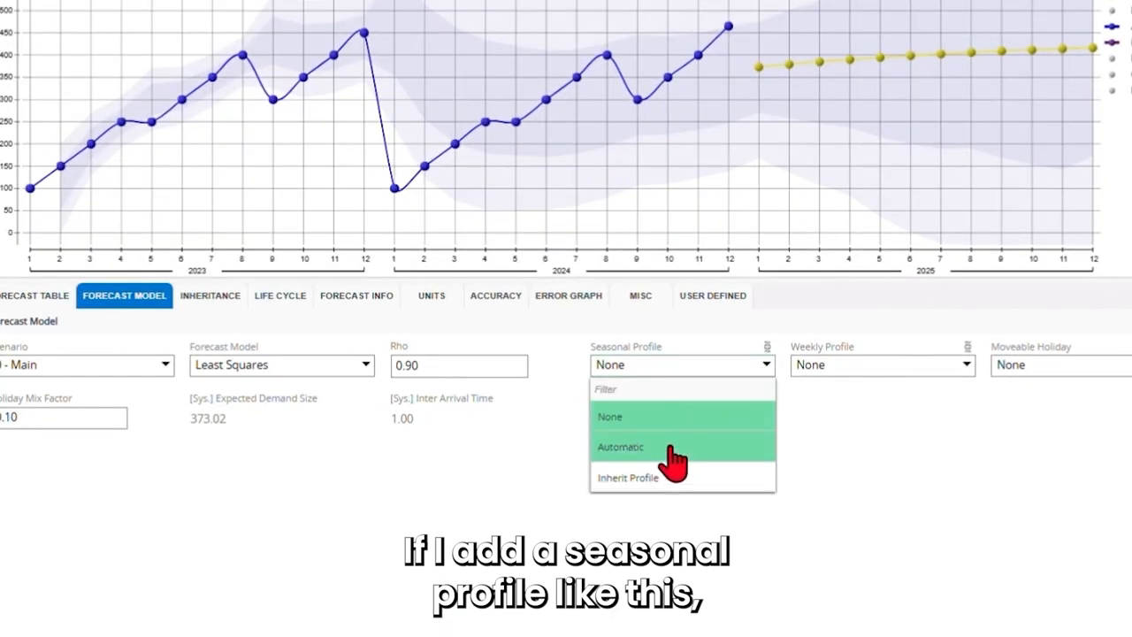
left_click(621, 446)
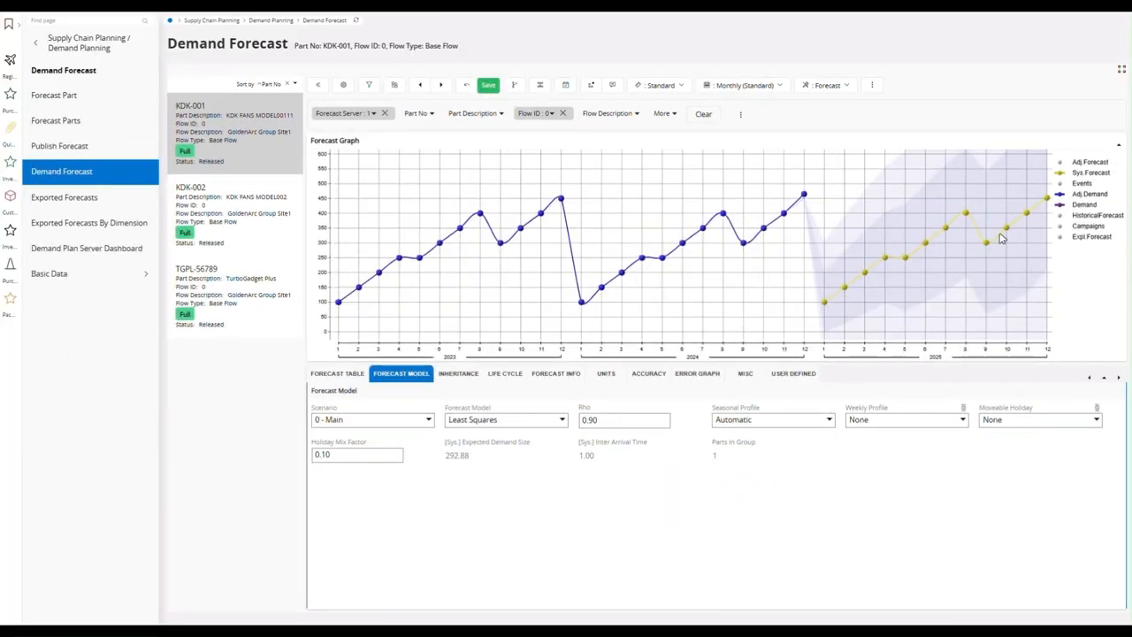
mouse_move(948, 222)
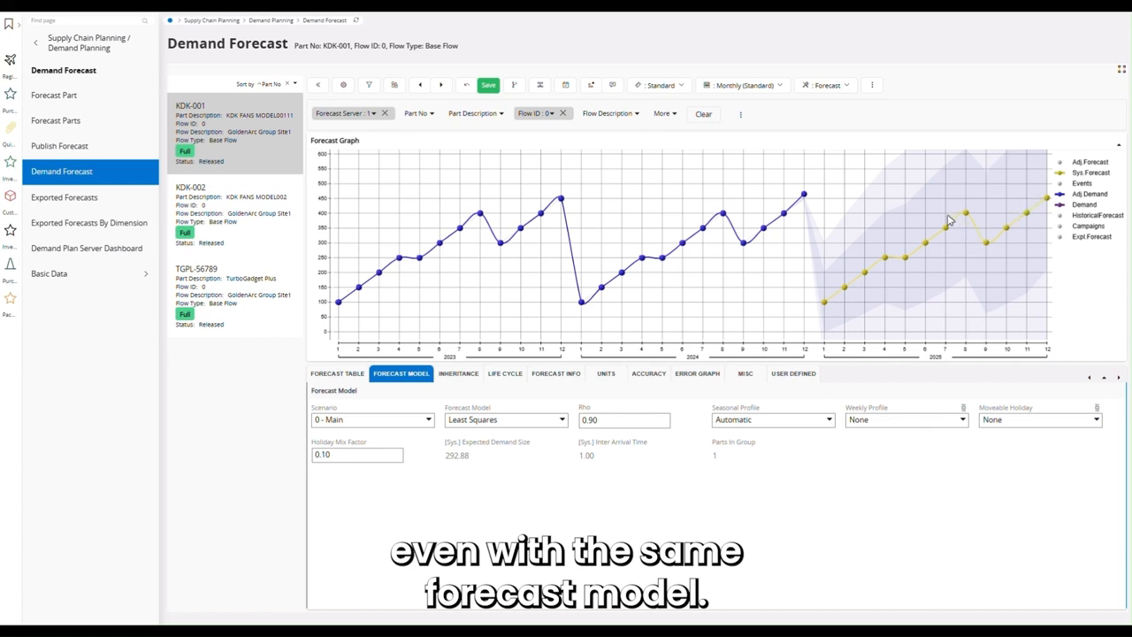
mouse_move(864, 292)
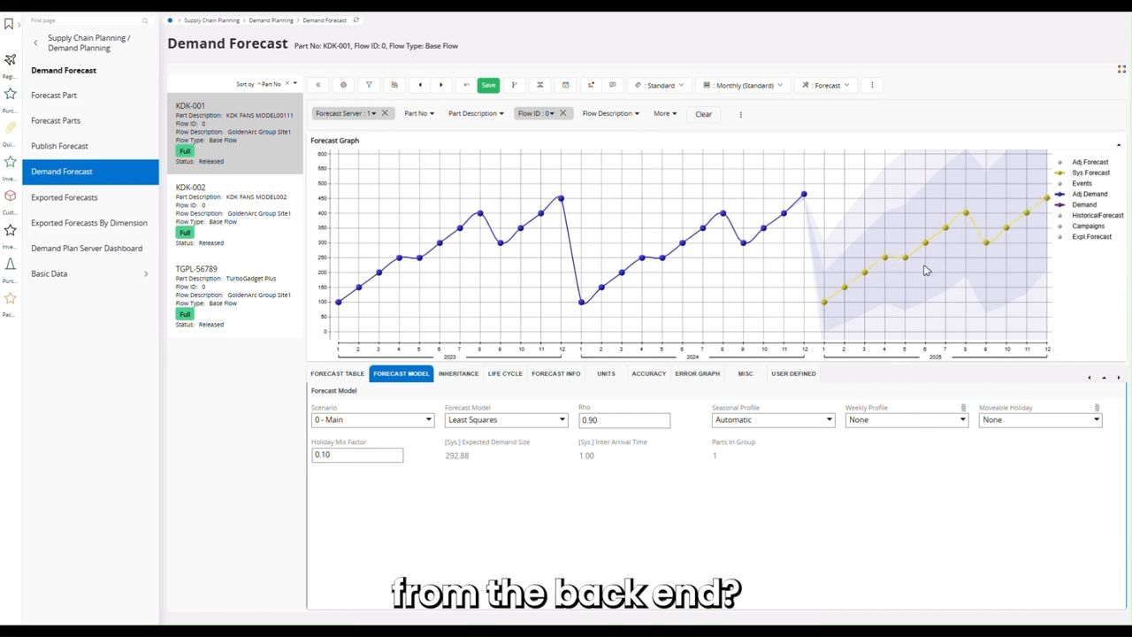
mouse_move(938, 251)
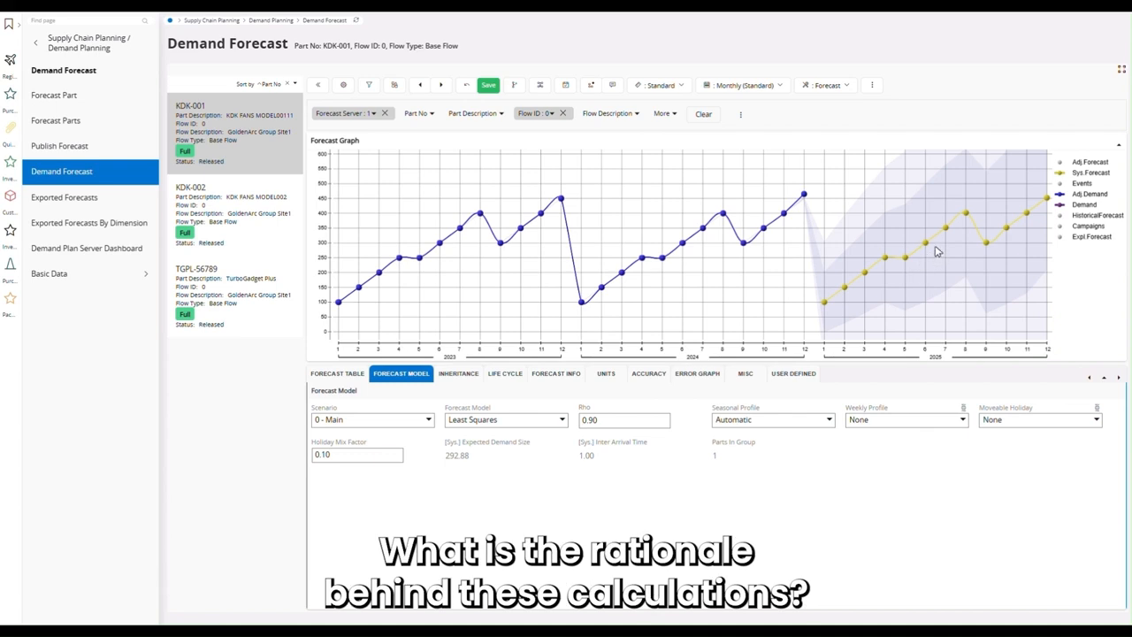
mouse_move(959, 247)
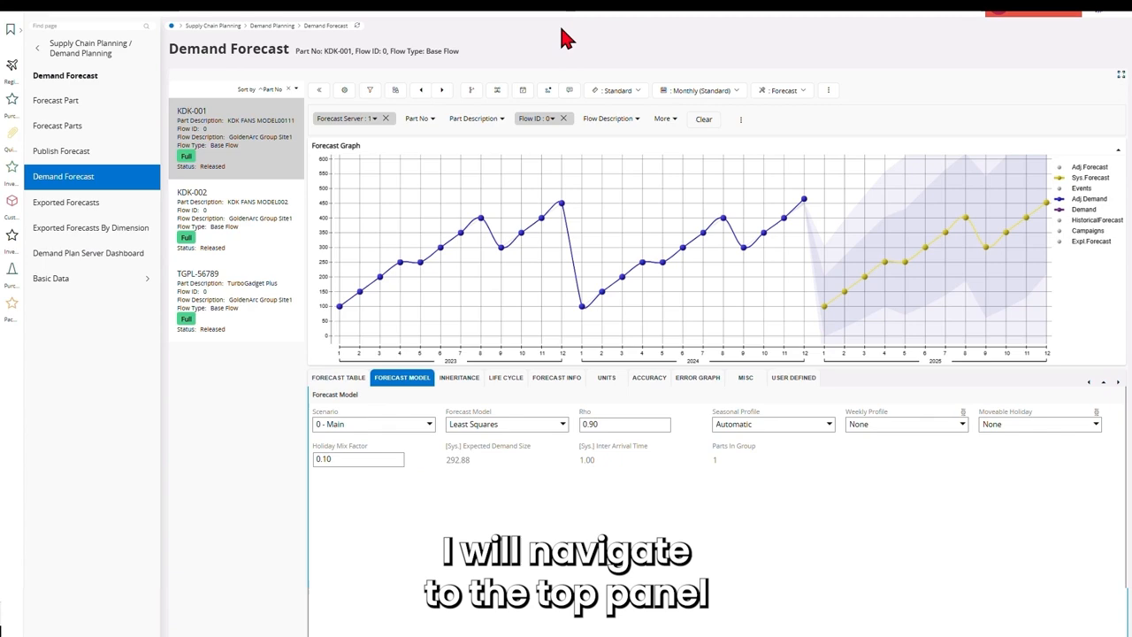
mouse_move(588, 163)
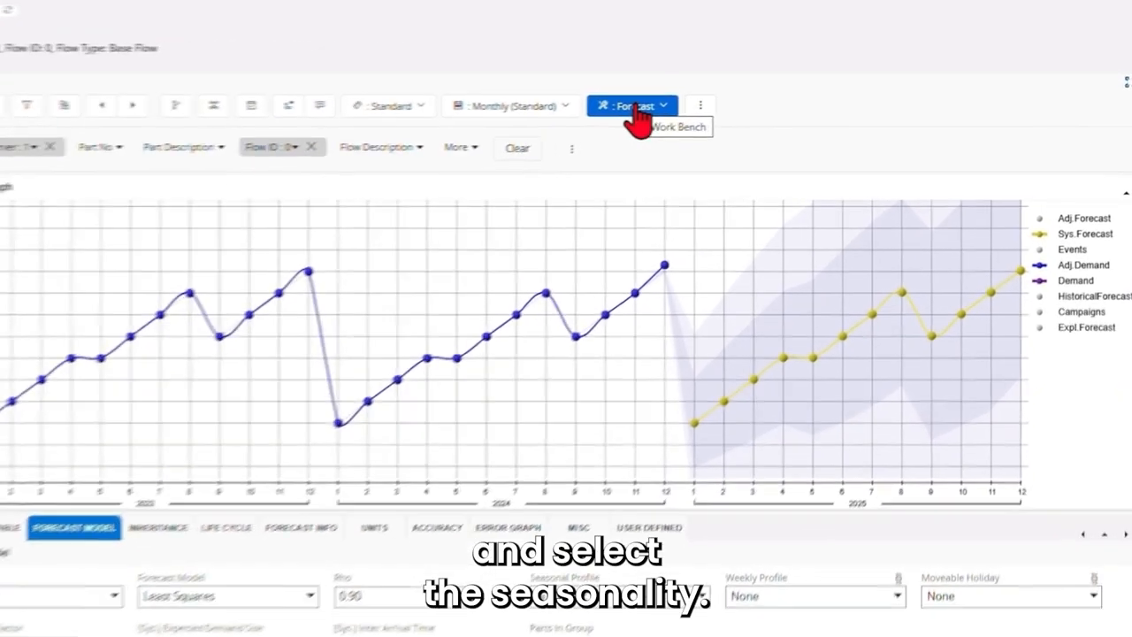
- Switch from the Forecast view to the Seasonality view for KDK-001
left_click(631, 106)
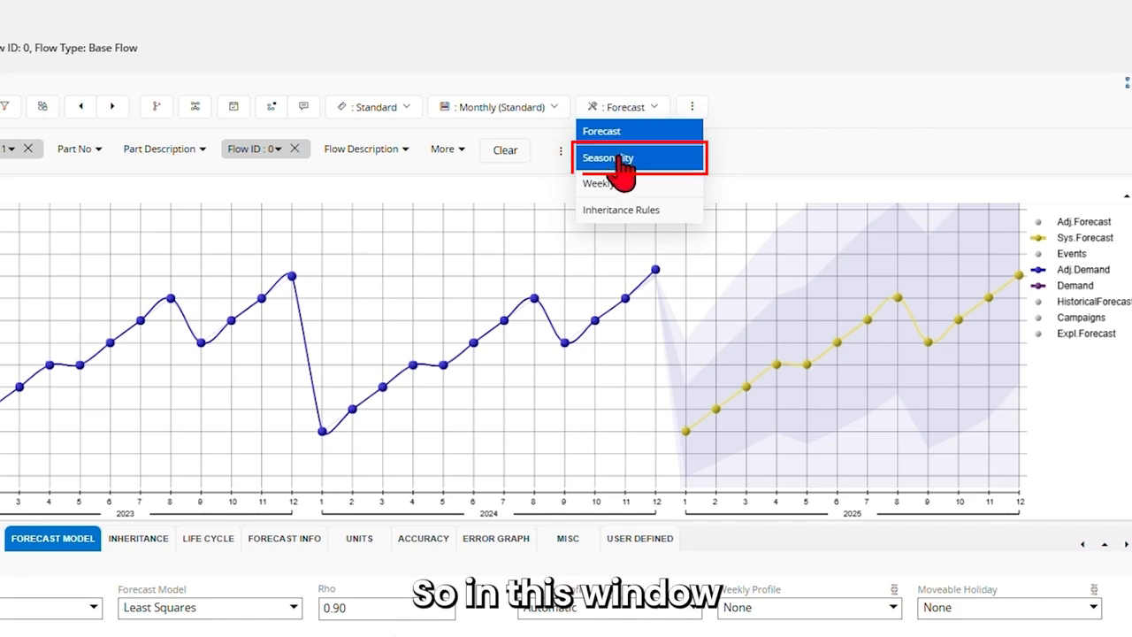
left_click(609, 157)
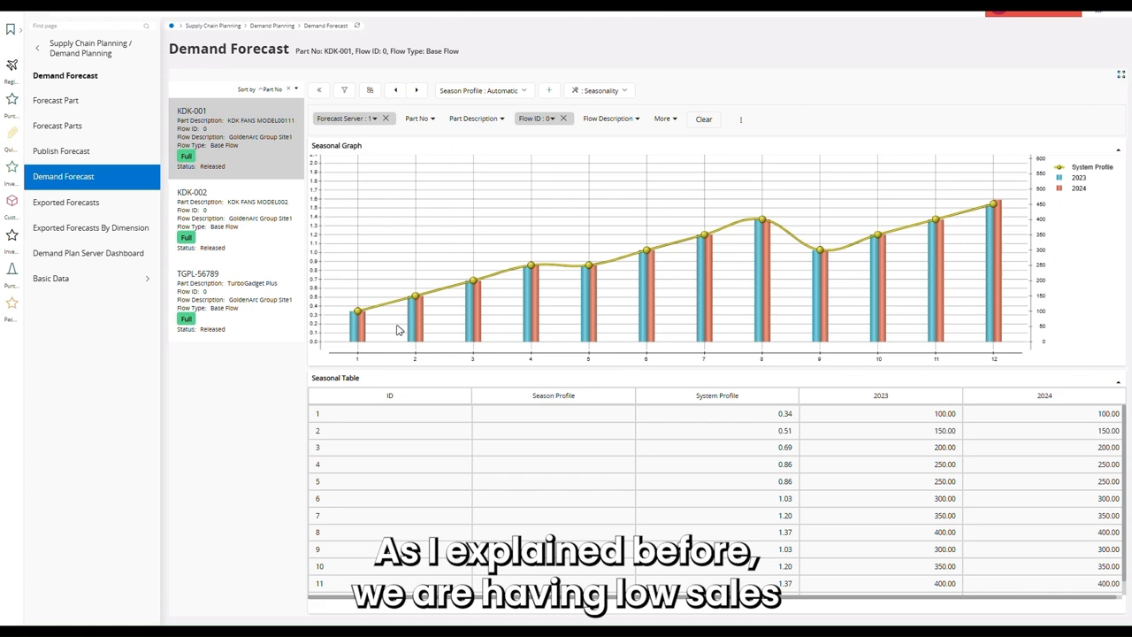
mouse_move(364, 334)
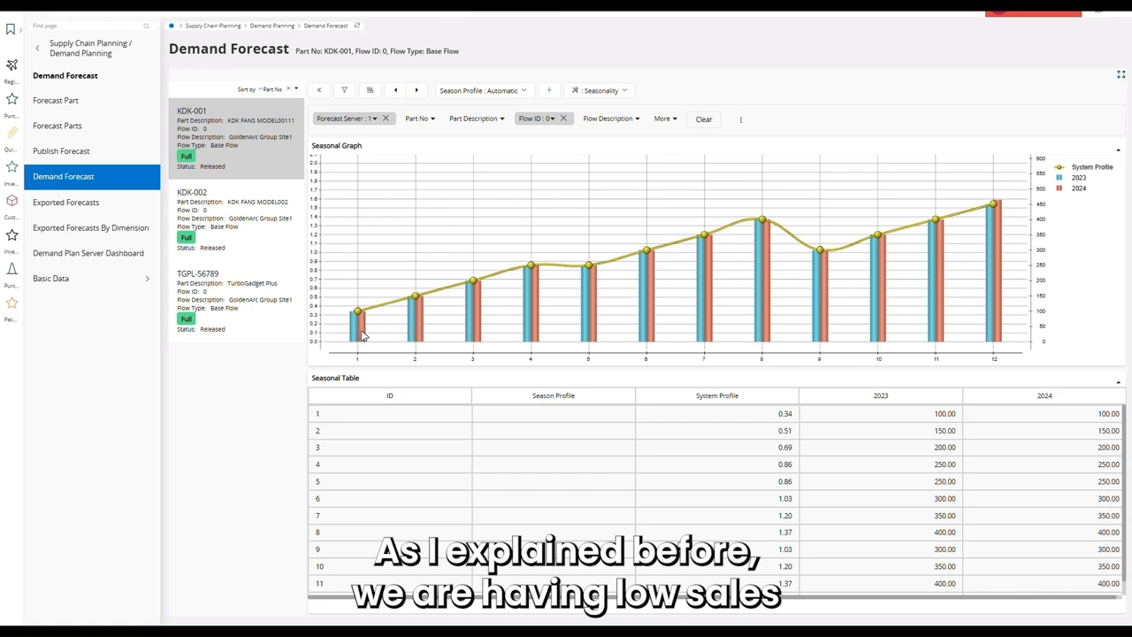
mouse_move(357, 312)
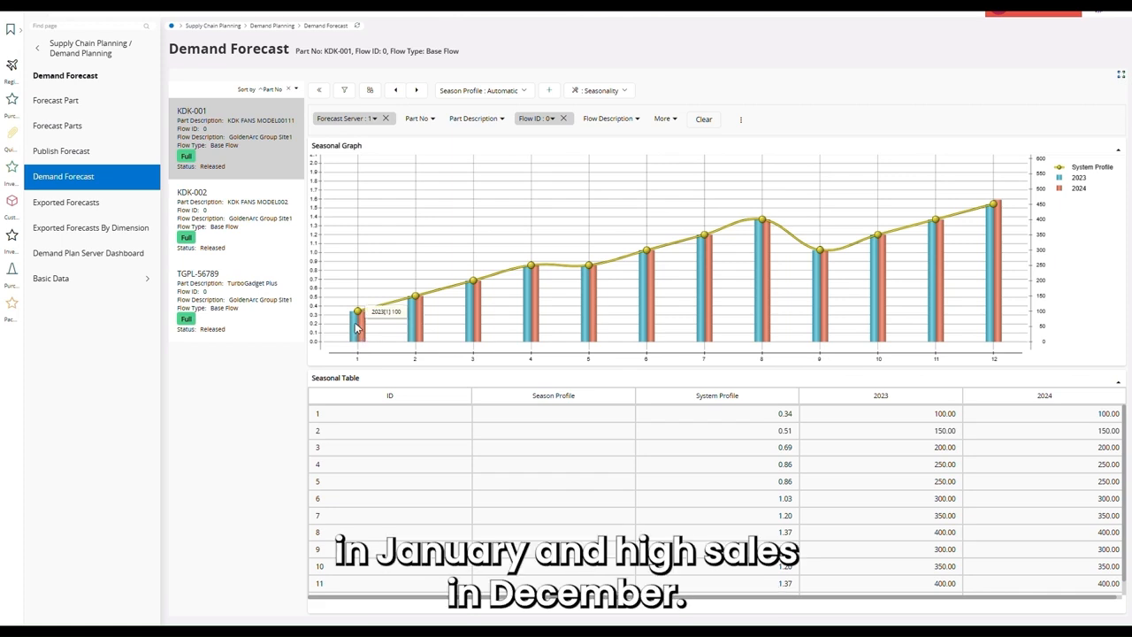
mouse_move(994, 251)
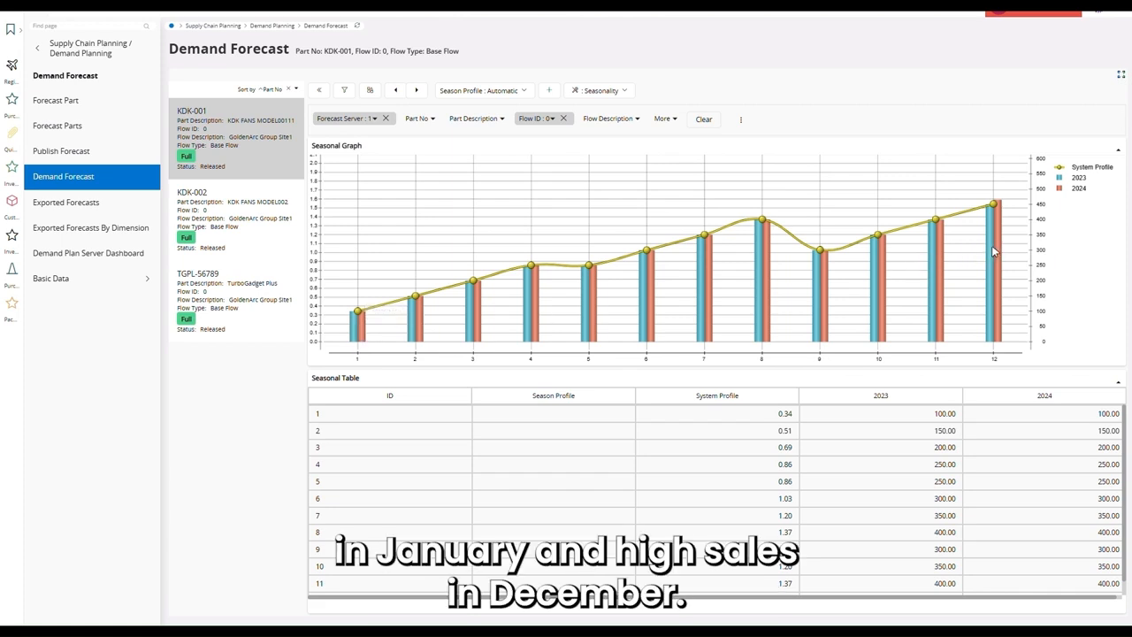
mouse_move(994, 251)
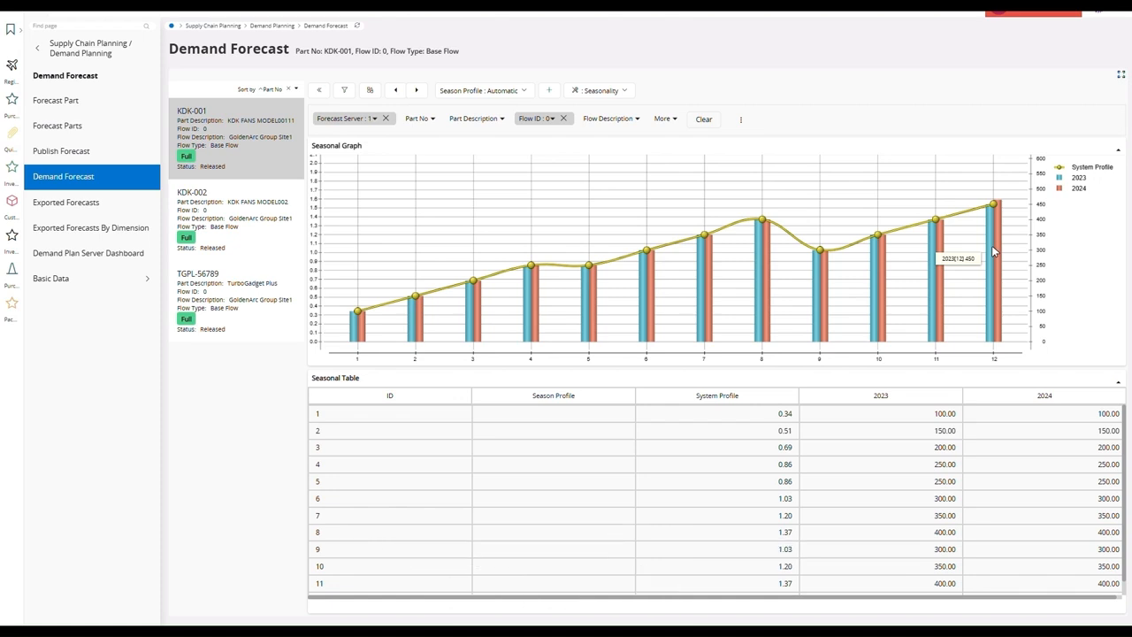
mouse_move(881, 326)
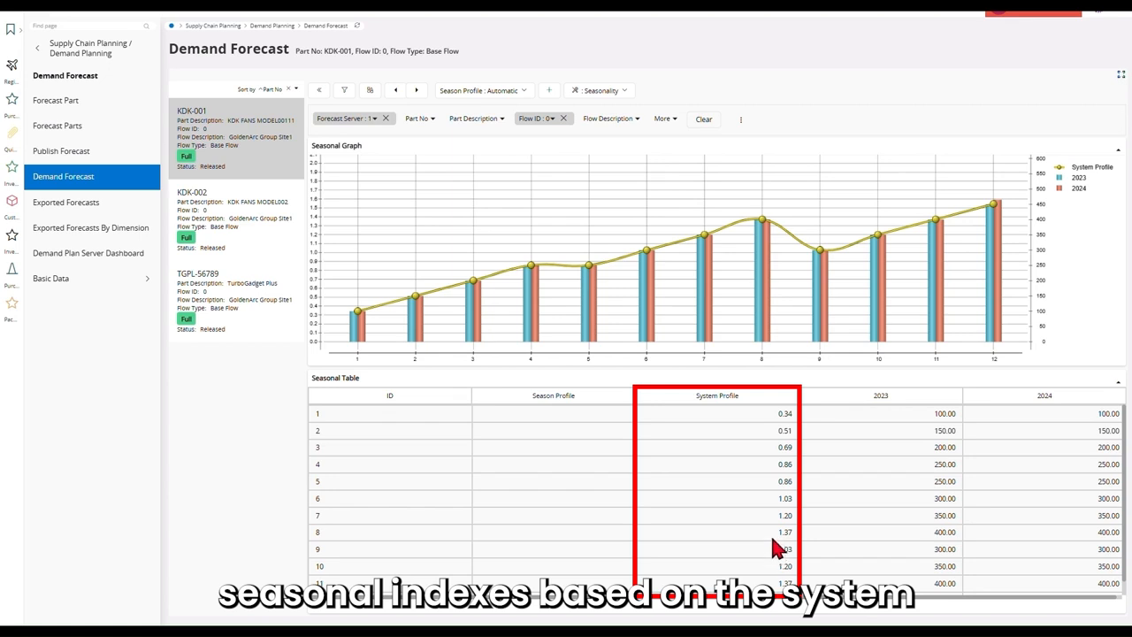
mouse_move(772, 467)
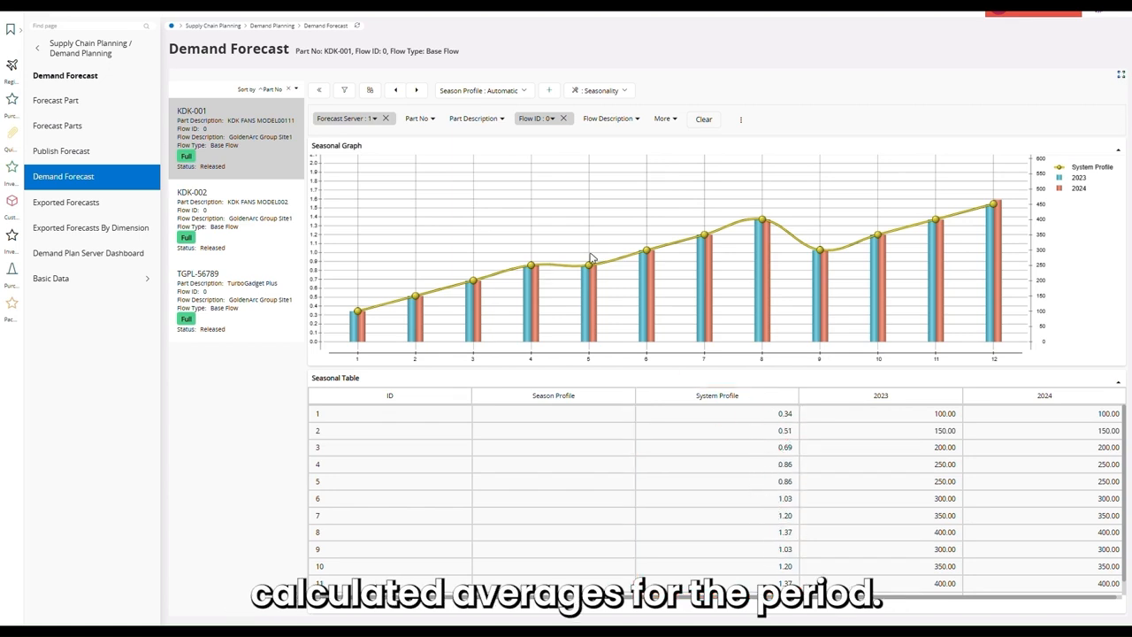
mouse_move(786, 545)
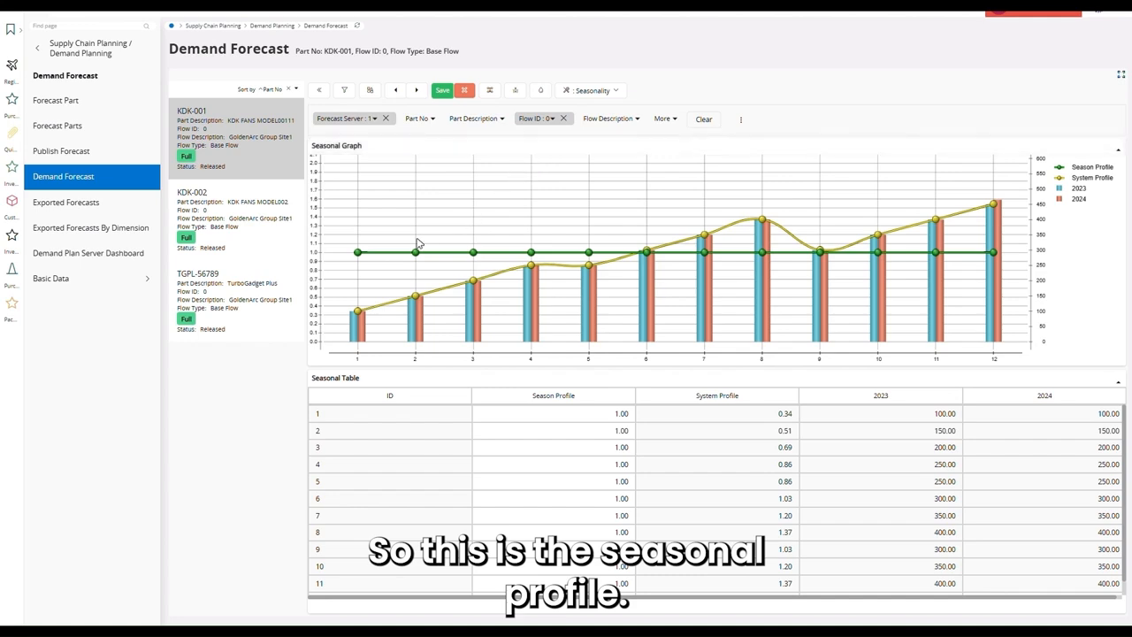
mouse_move(821, 261)
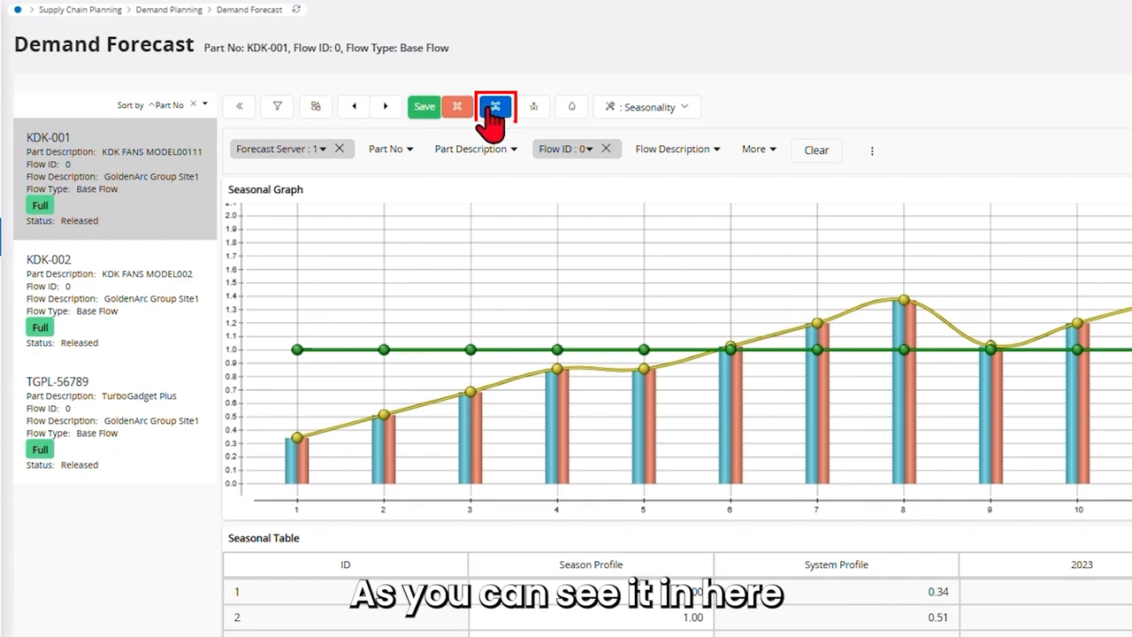
- Copy the system profile into the season profile, adjust months 4 and 8, and save
left_click(495, 106)
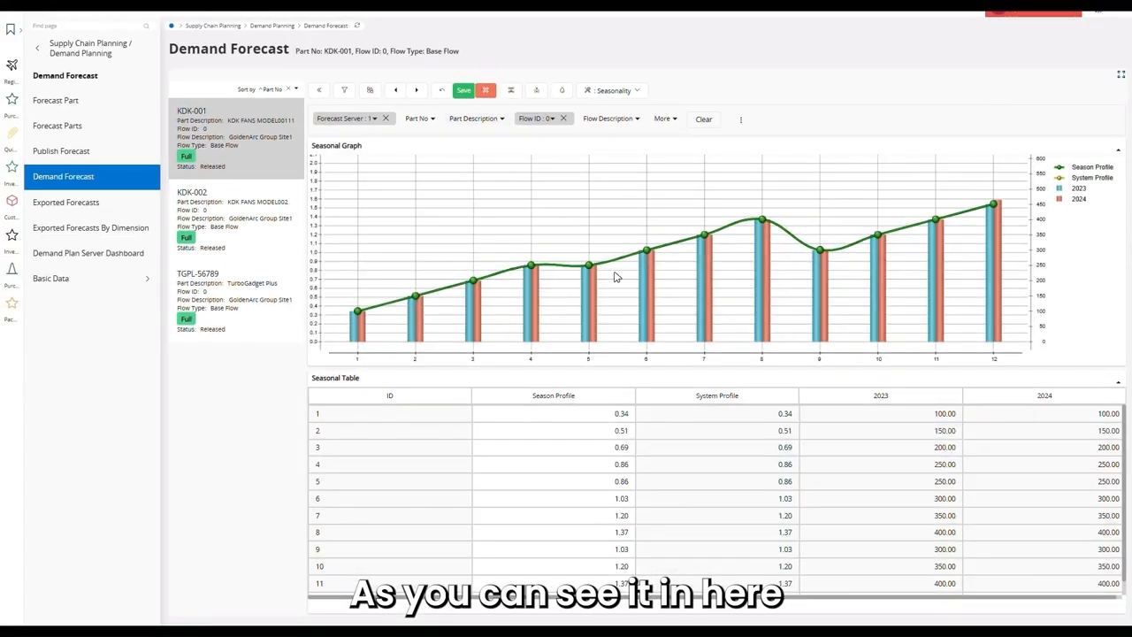
mouse_move(863, 266)
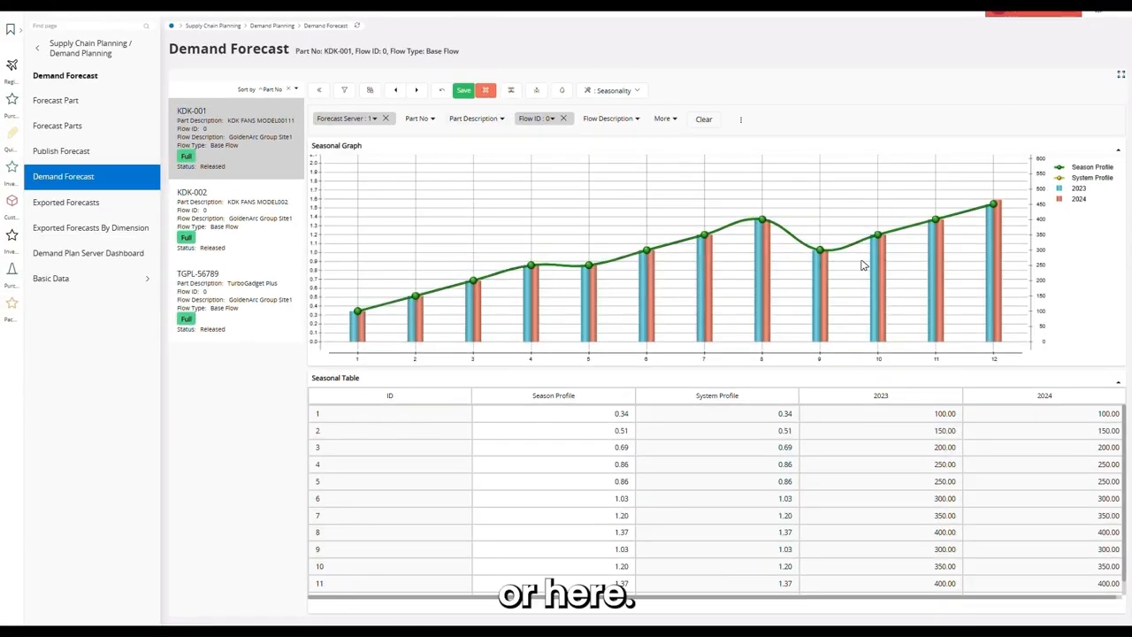
mouse_move(760, 221)
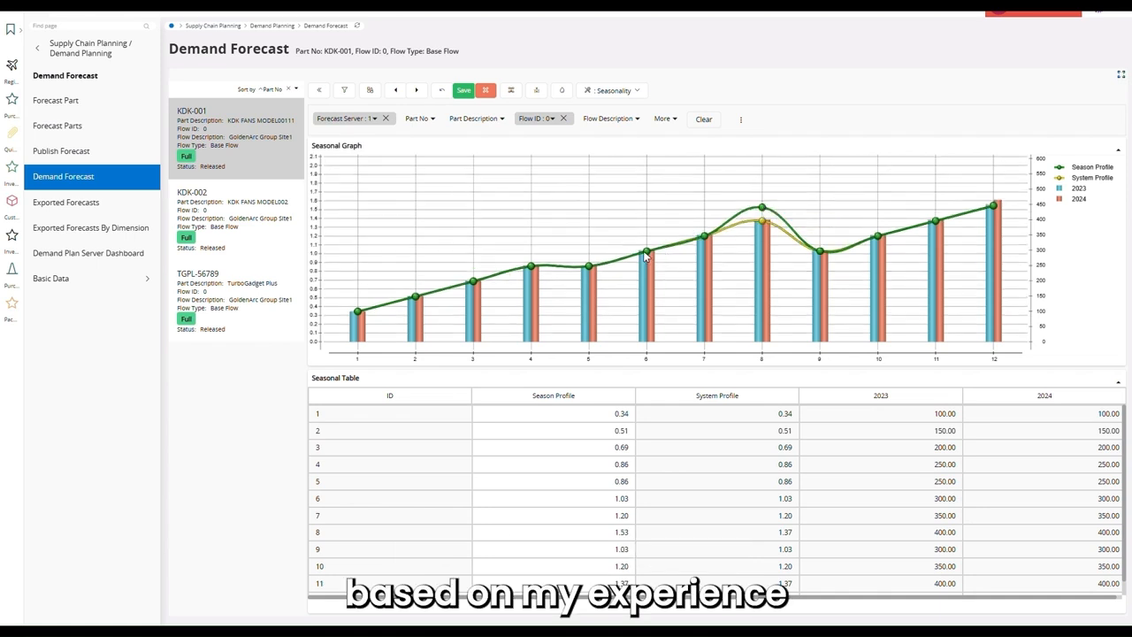
mouse_move(648, 266)
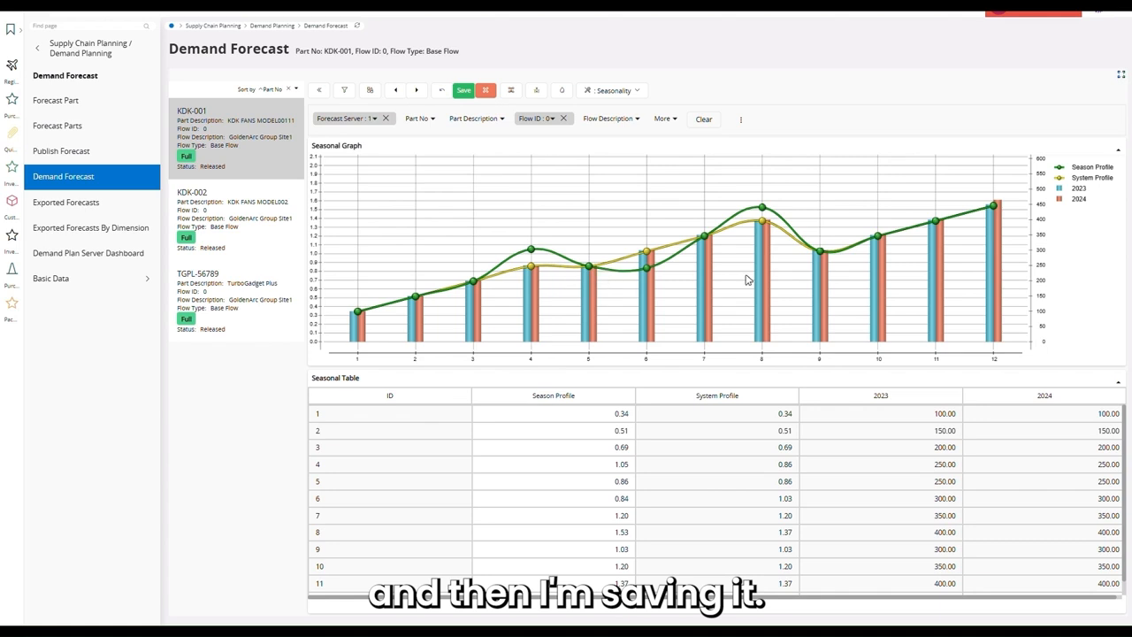
left_click(464, 90)
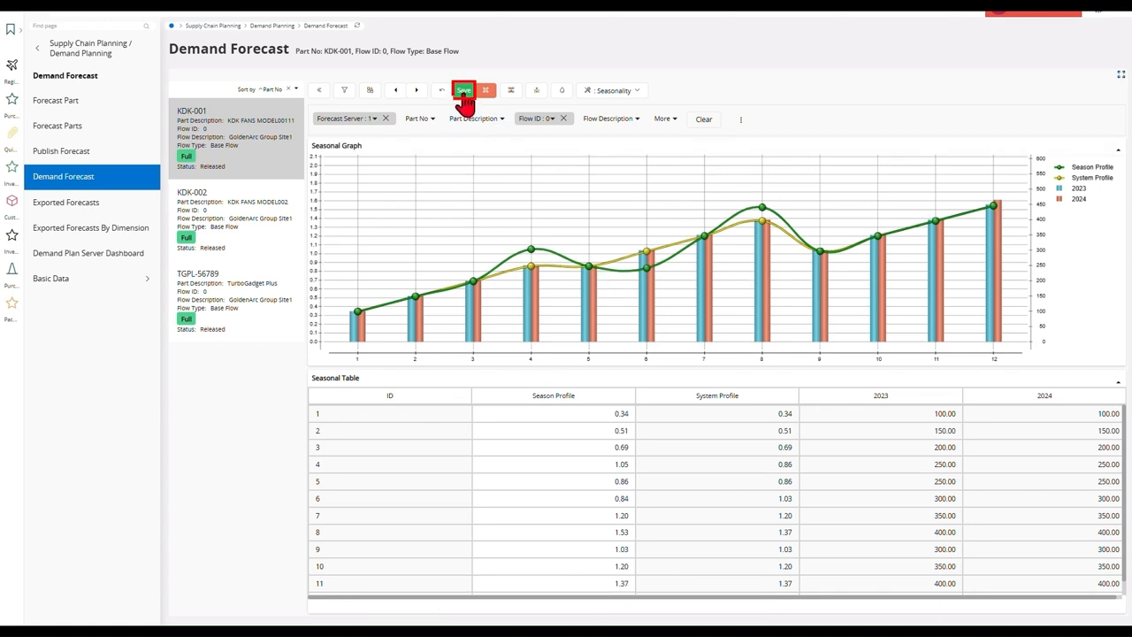
- Name the new season profile 'ARC Seasonal Profile 001' and confirm saving it
left_click(463, 91)
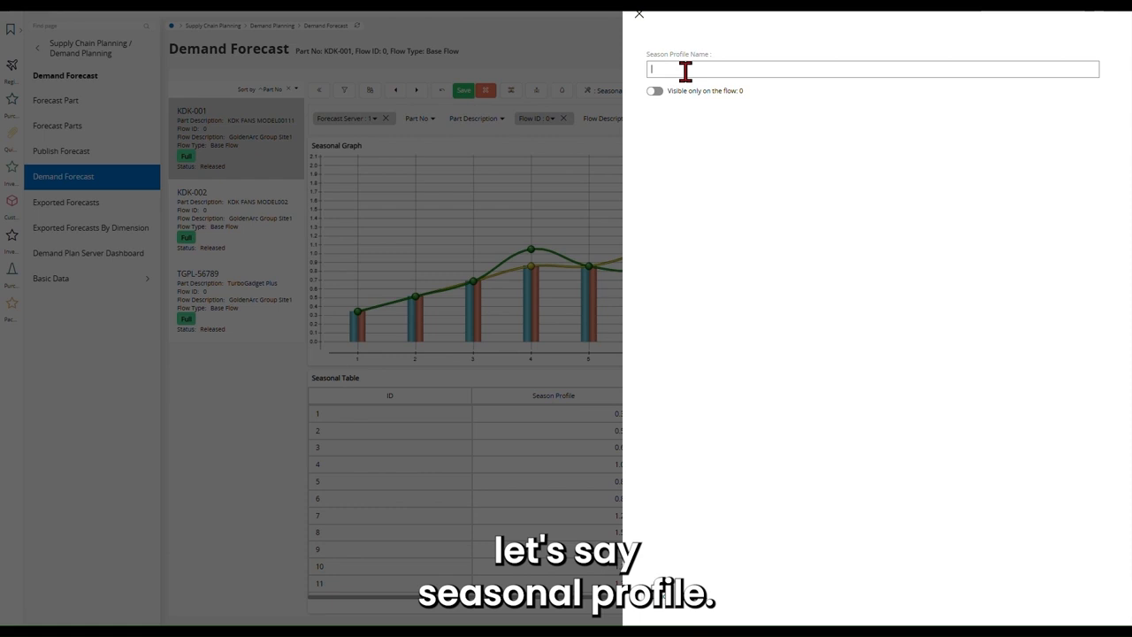
type("ARC Seasonal Profile")
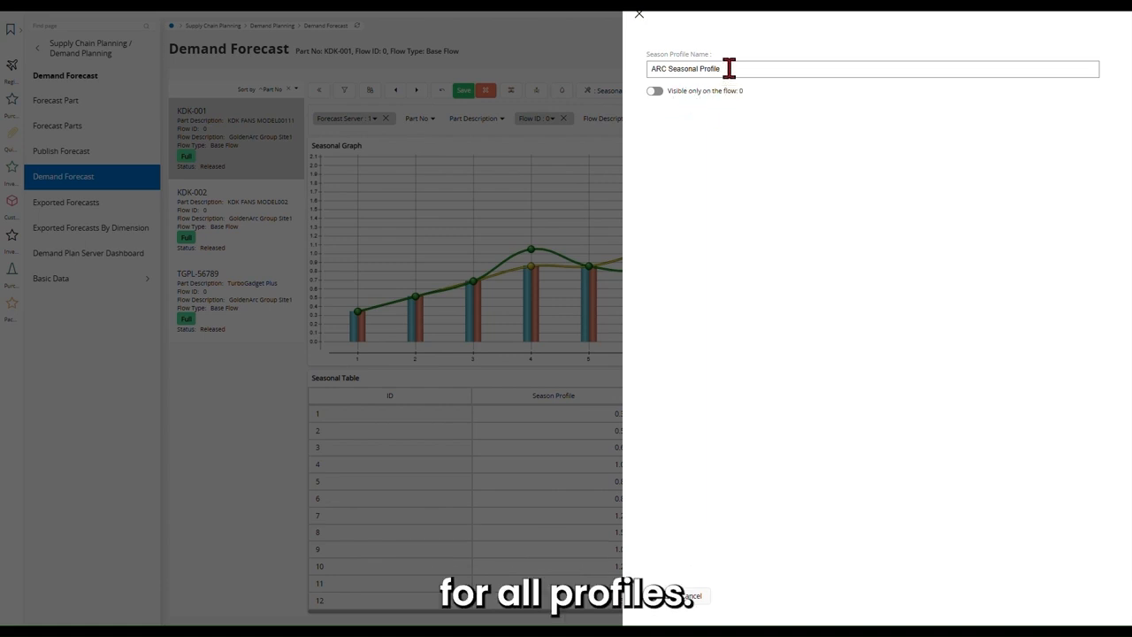
type("001")
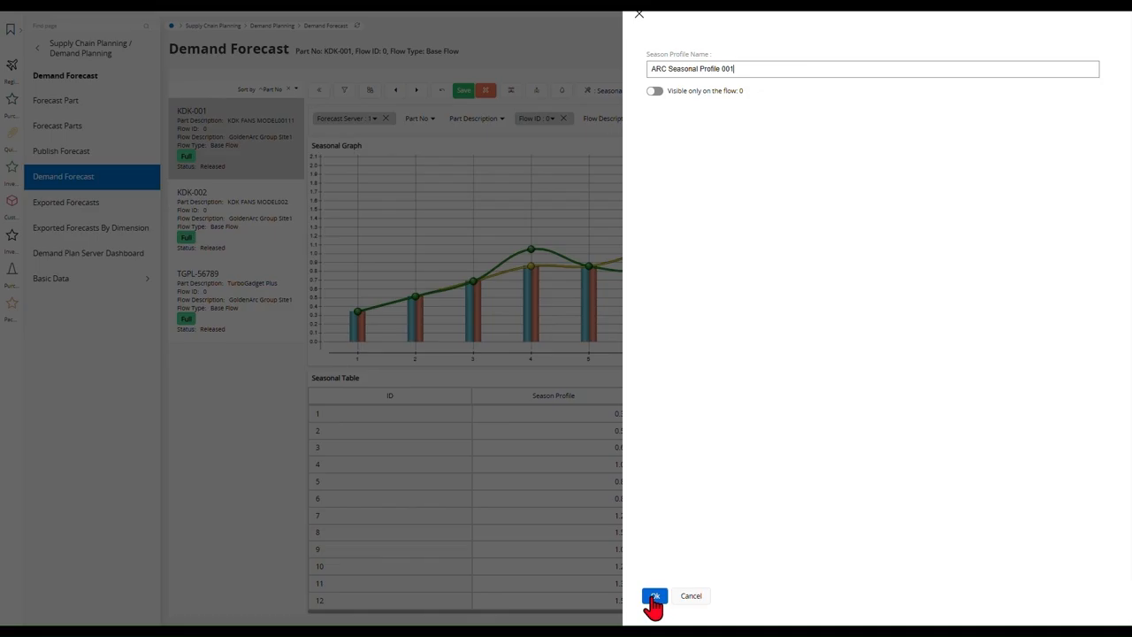
left_click(655, 595)
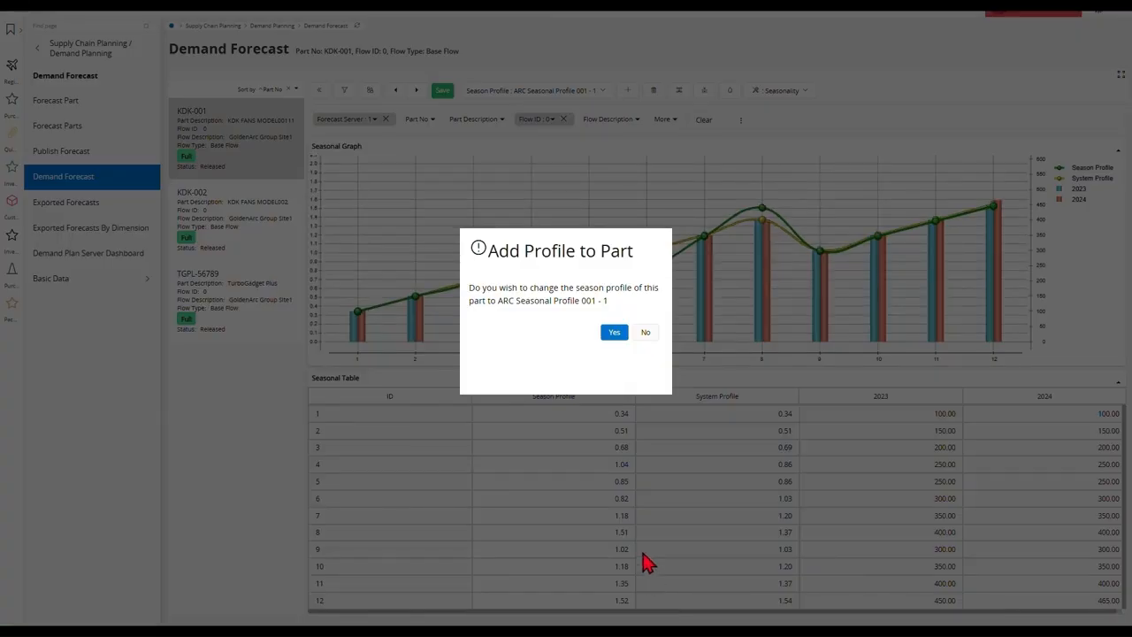
mouse_move(575, 268)
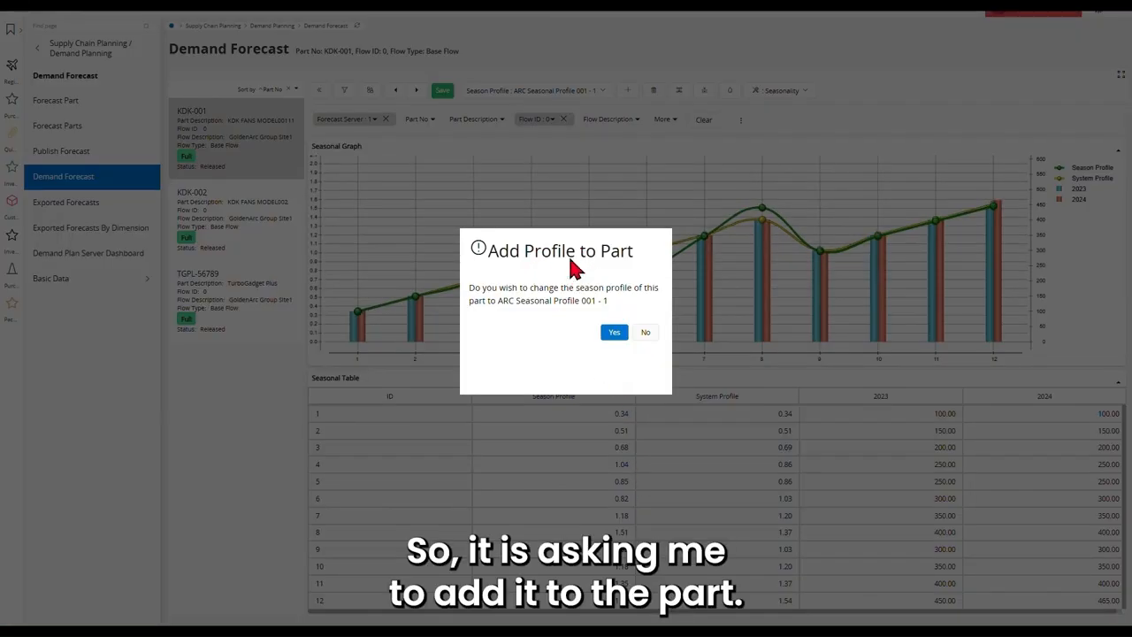
mouse_move(605, 312)
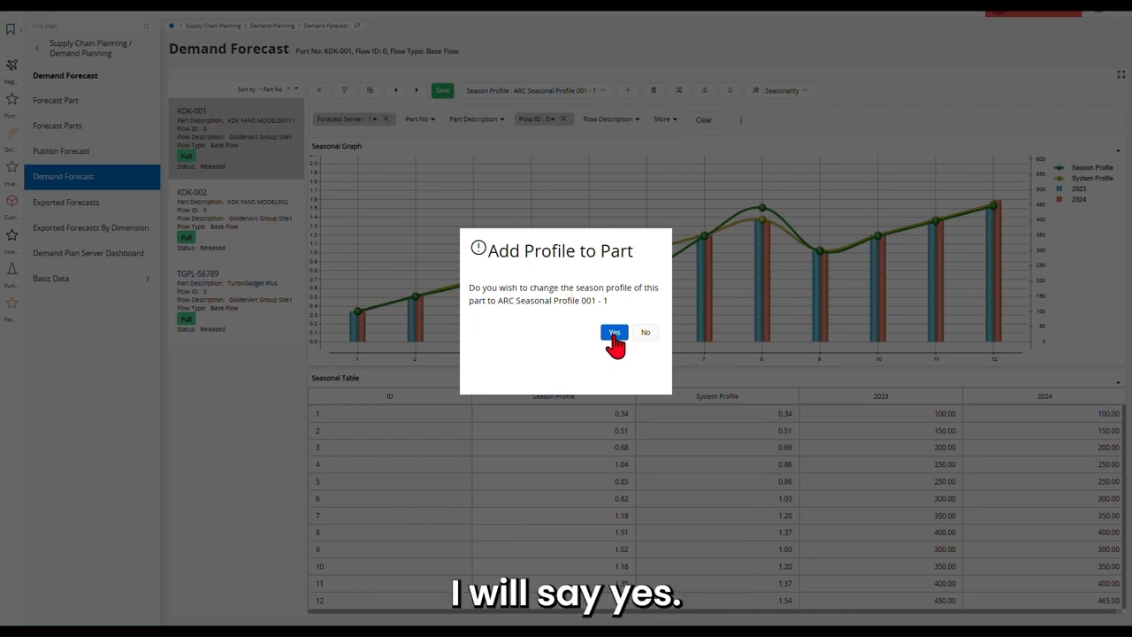
- Accept assigning ARC Seasonal Profile 001 to part KDK-001
left_click(614, 332)
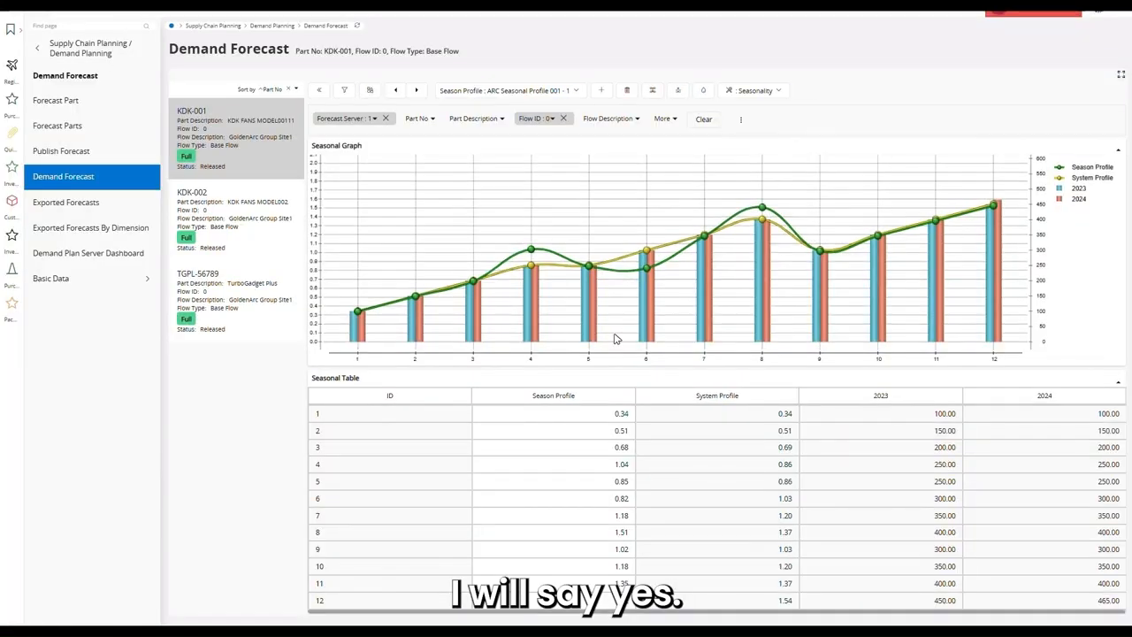
left_click(752, 90)
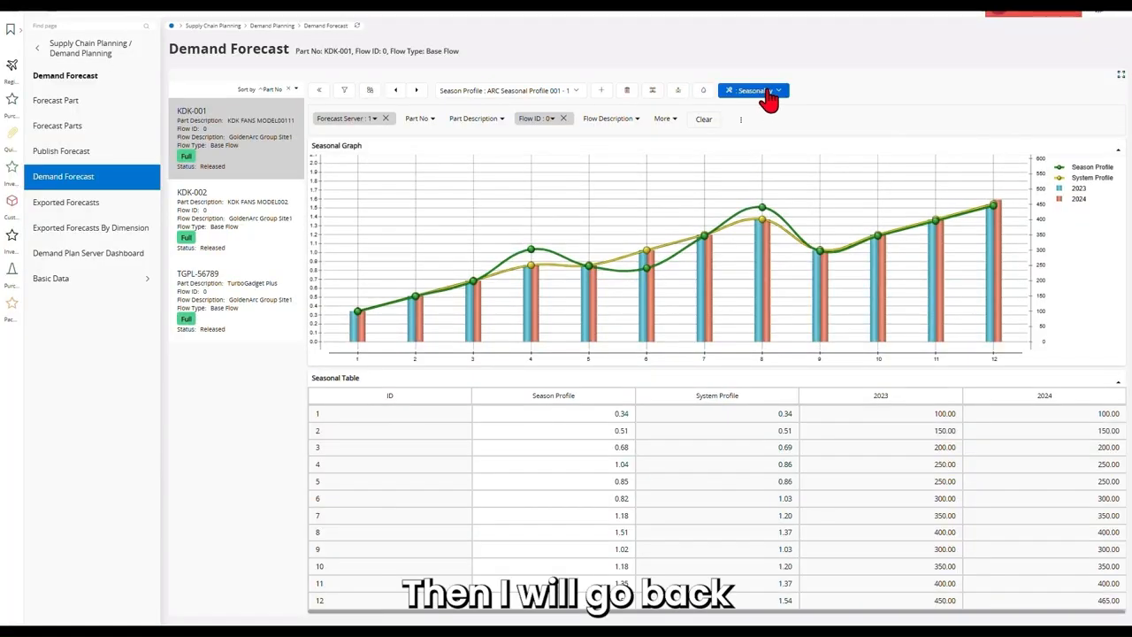
left_click(754, 90)
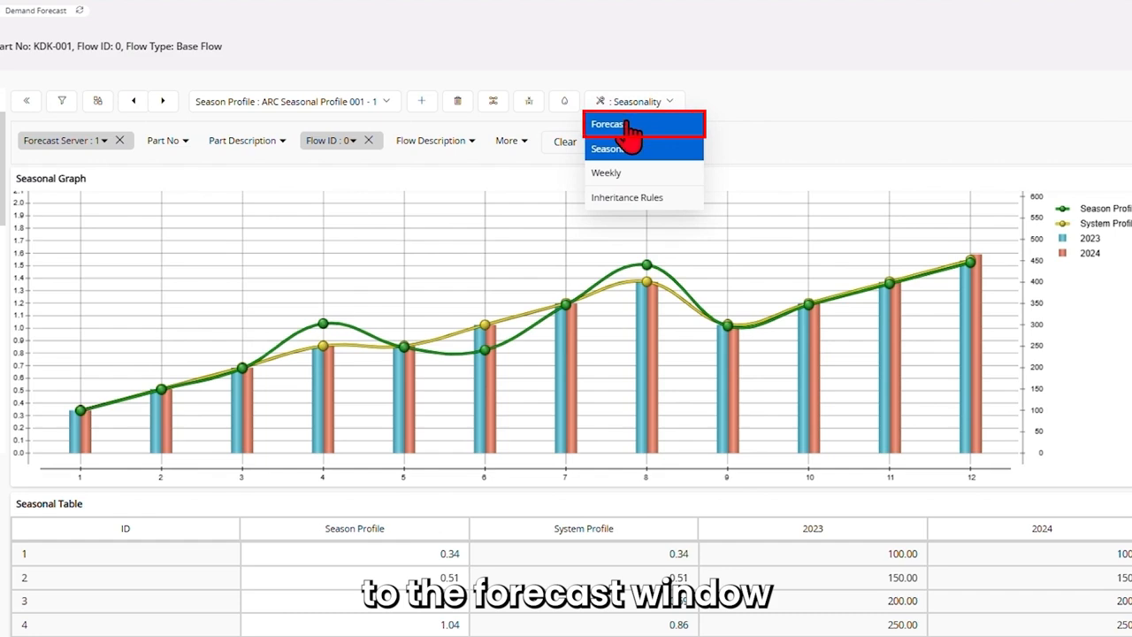
- Return to KDK-001's Forecast view and set Seasonal Profile to None
left_click(605, 124)
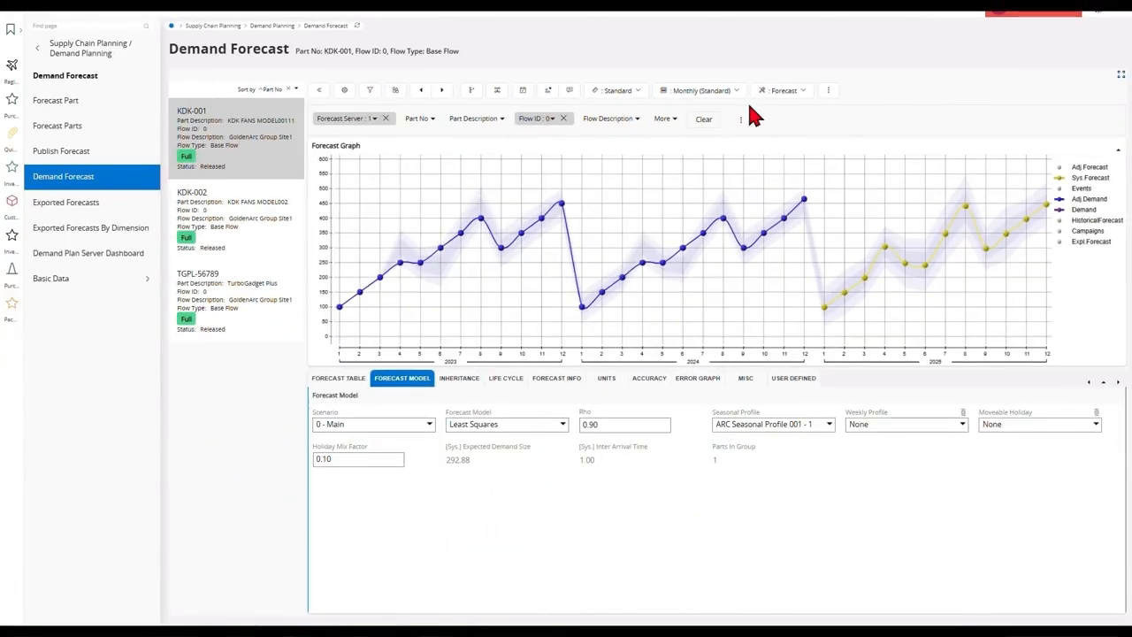
mouse_move(977, 237)
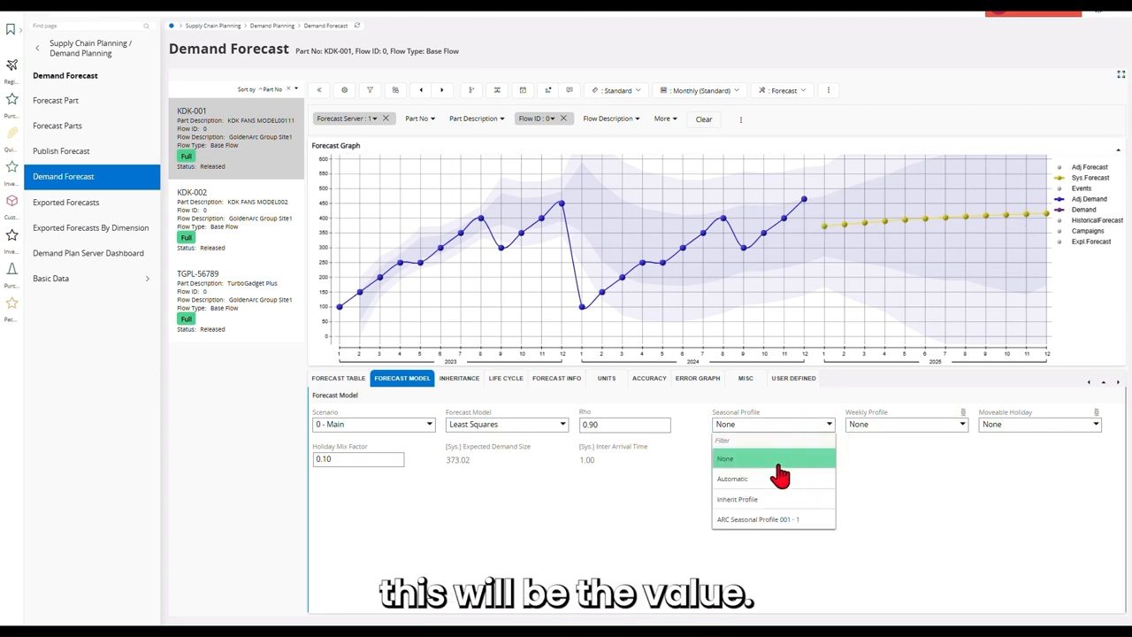
left_click(757, 520)
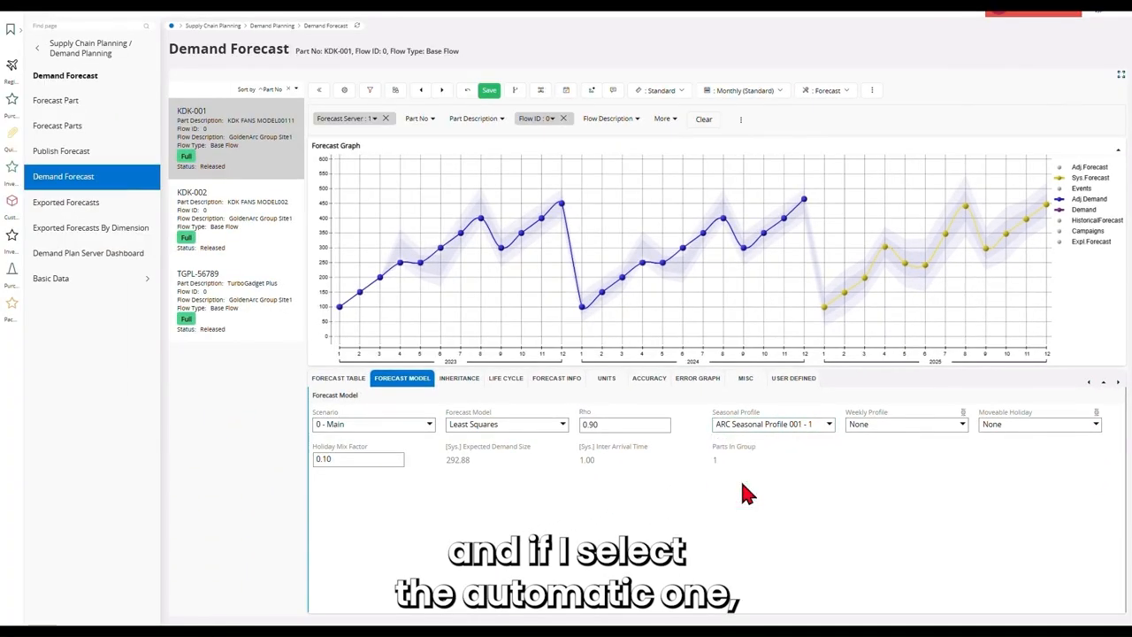
- Try Automatic, then reapply ARC Seasonal Profile 001 - 1 as the seasonal profile
left_click(771, 425)
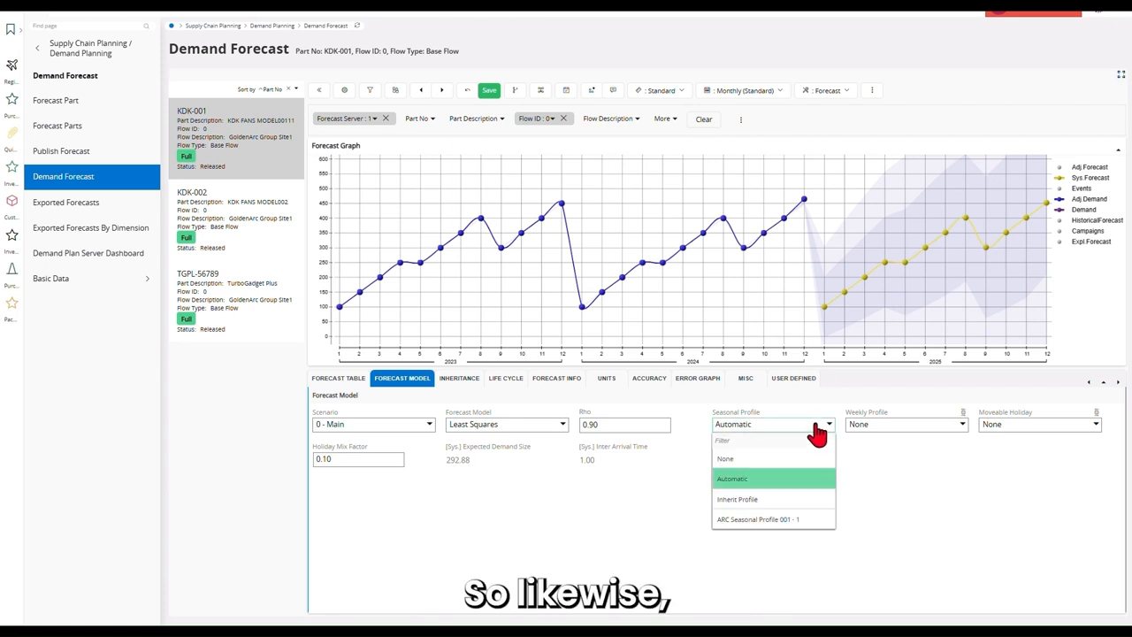
left_click(759, 520)
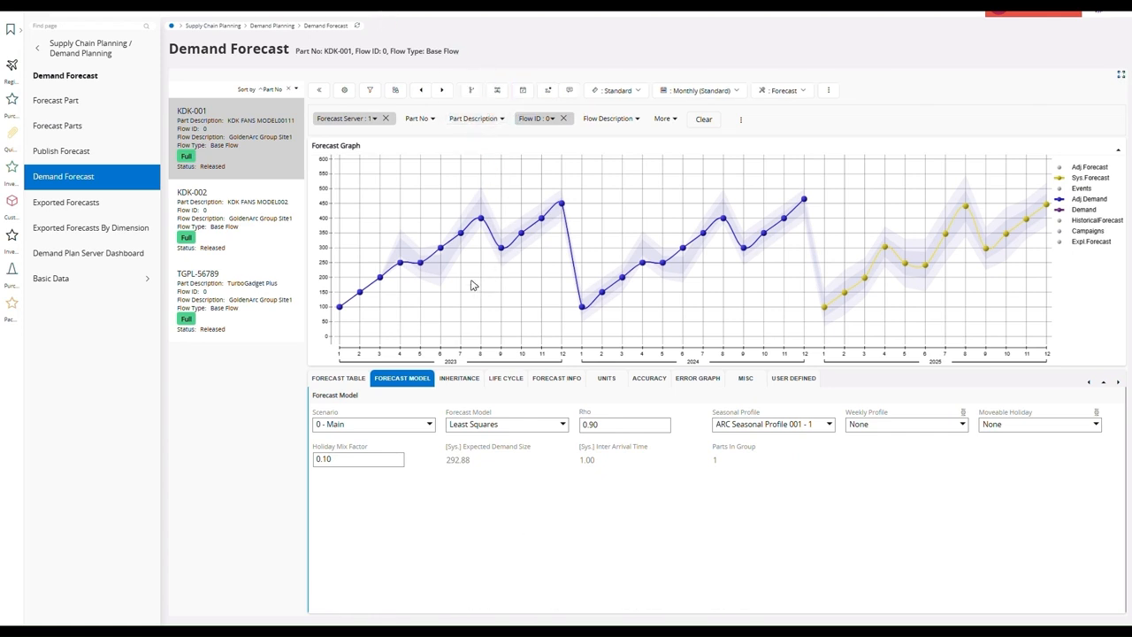
mouse_move(574, 239)
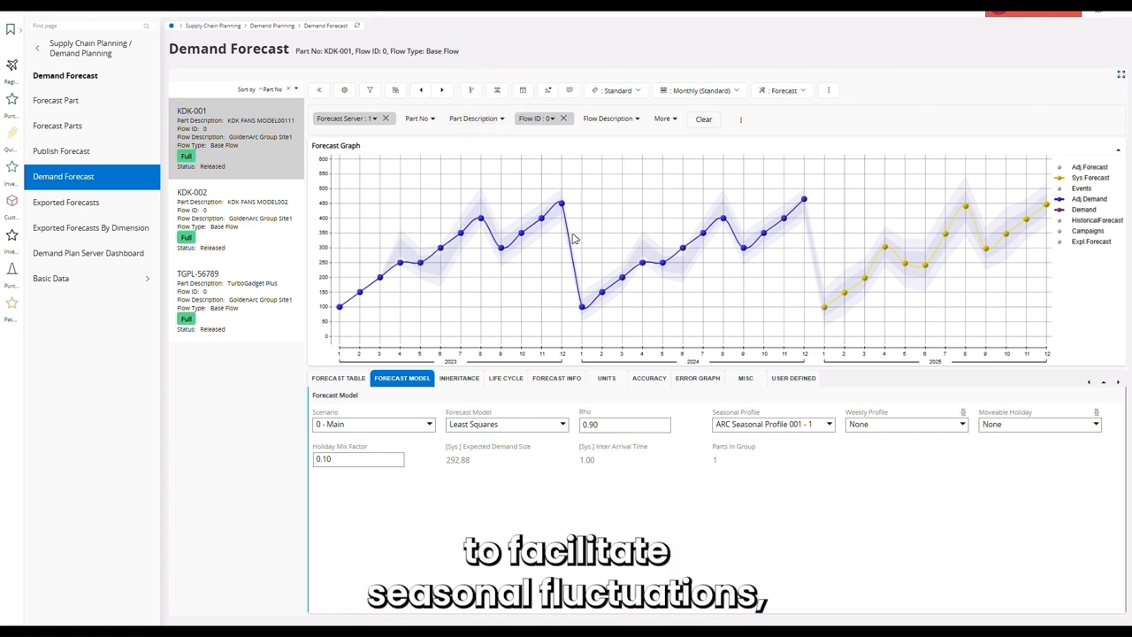
mouse_move(584, 283)
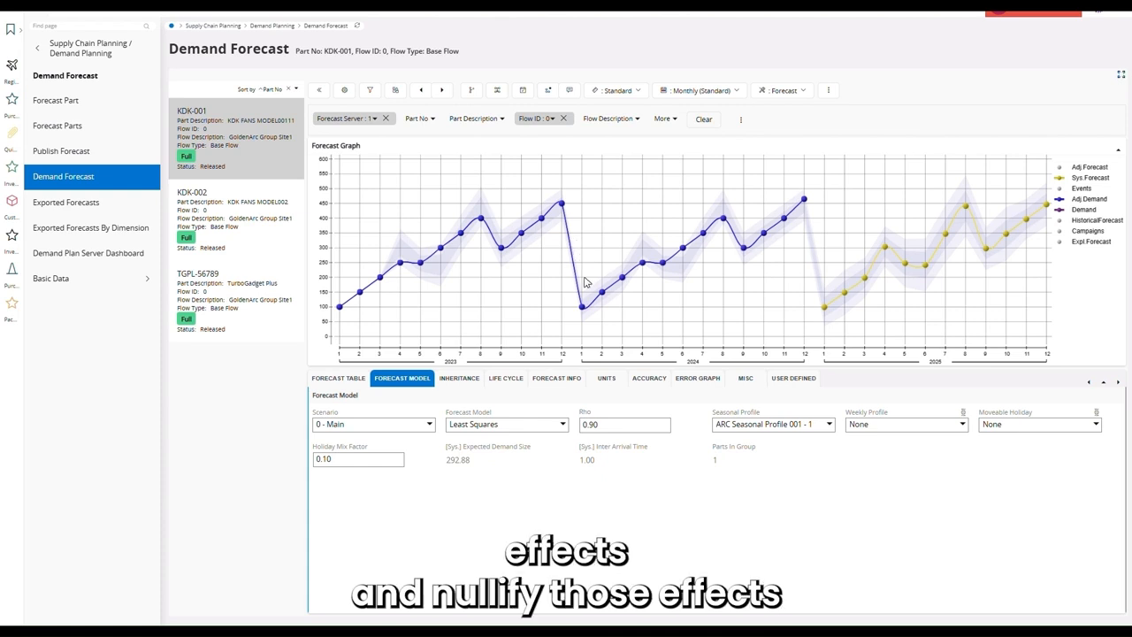
mouse_move(639, 251)
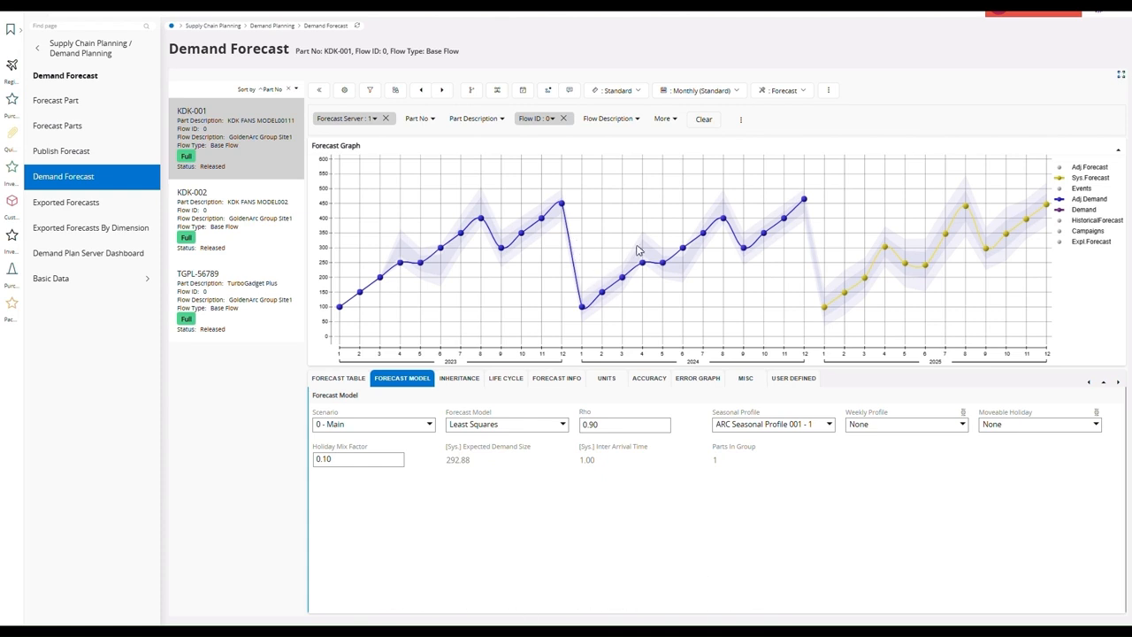
mouse_move(697, 262)
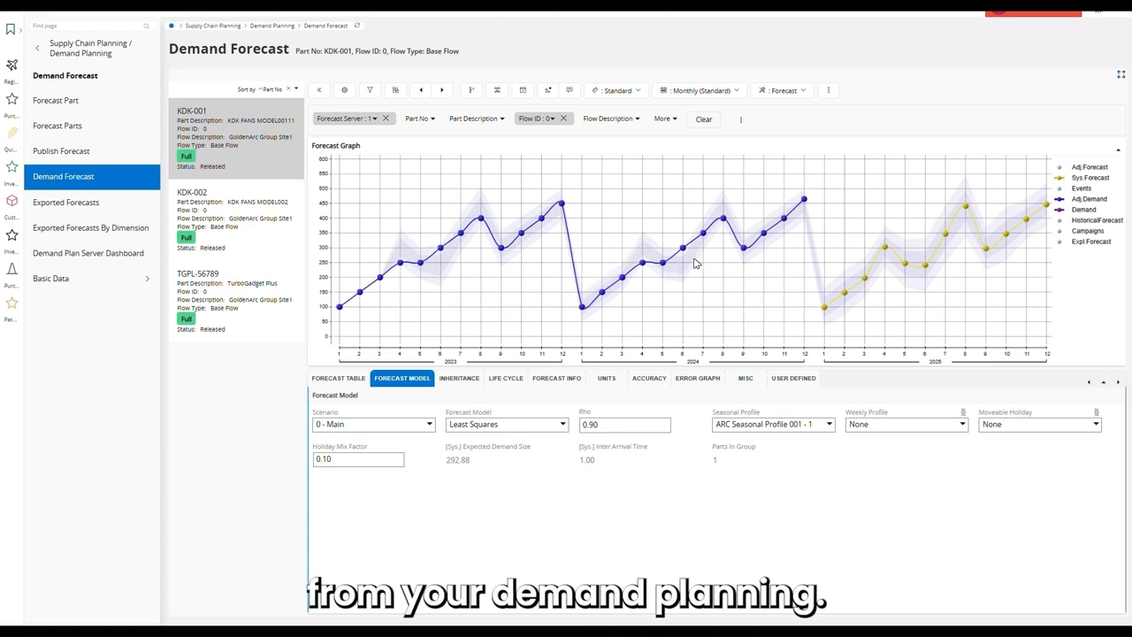